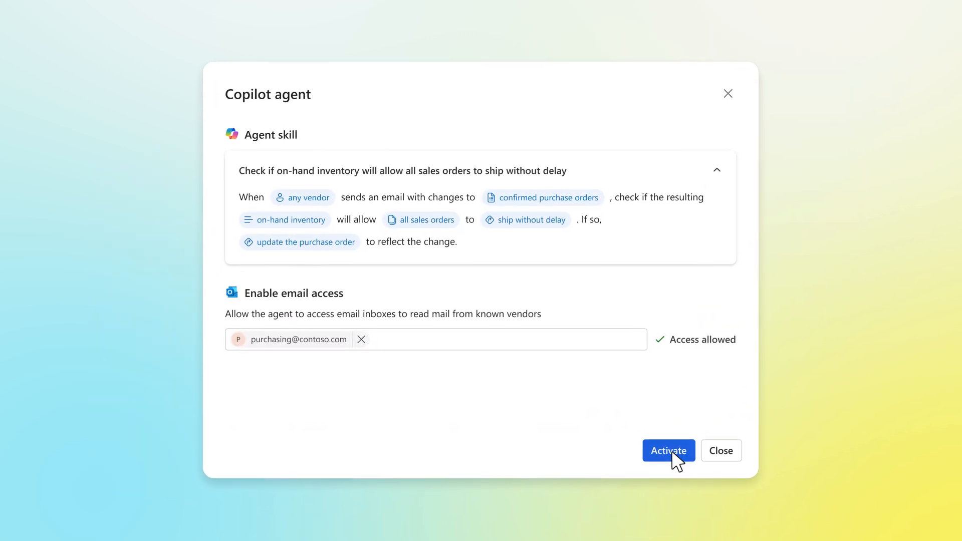
Activate the on-hand inventory checking agent and continue past the subledger reconciliation introduction.
click(668, 450)
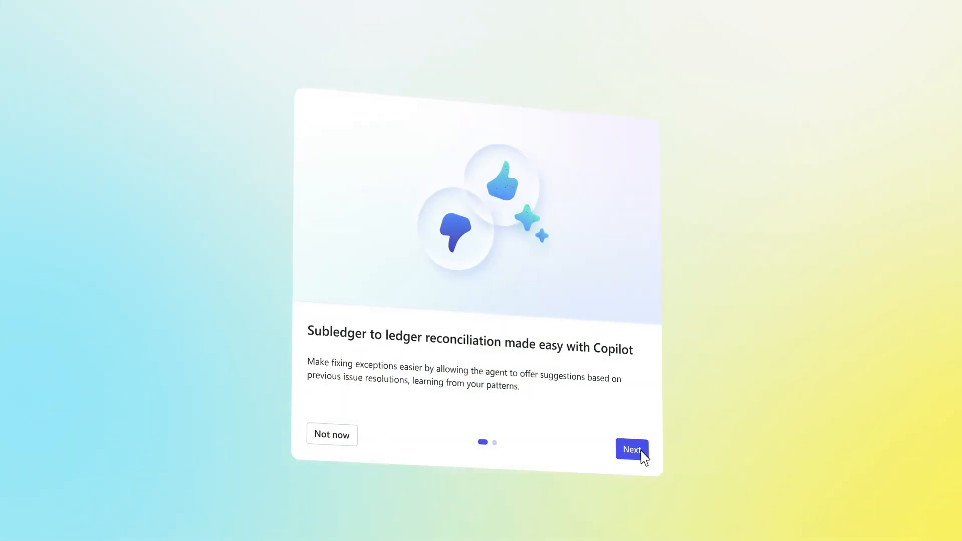
click(632, 449)
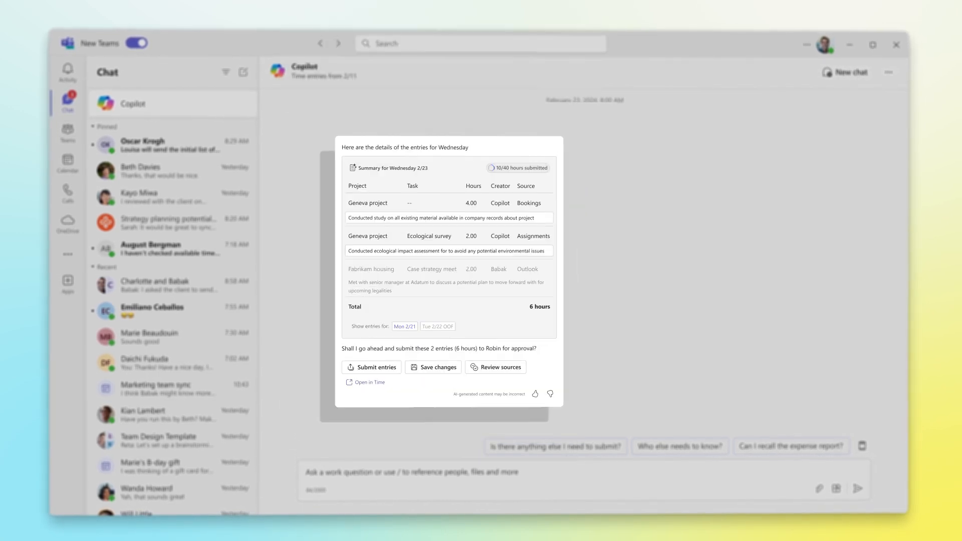
Submit Wednesday's 6 hours of Geneva project time entries for approval.
click(372, 367)
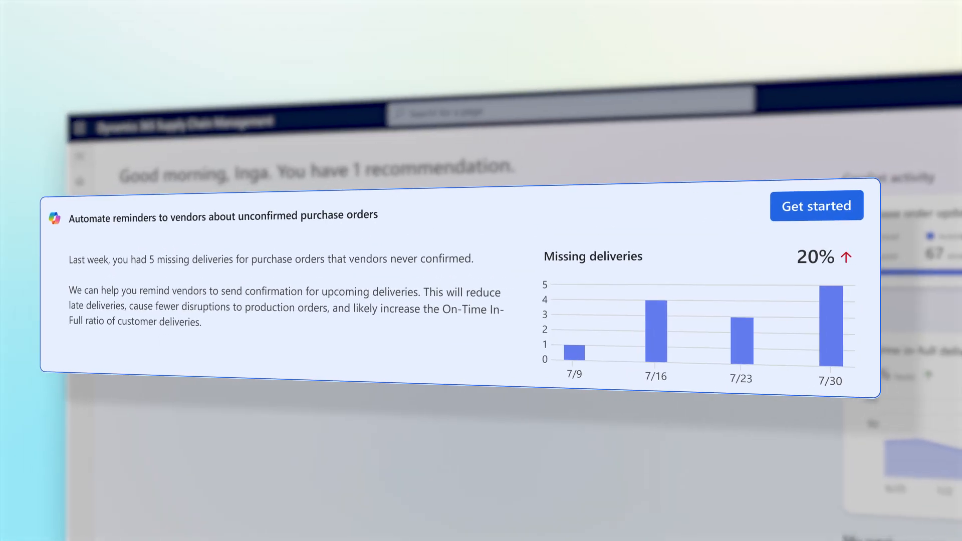
Get started automating reminders to vendors about unconfirmed purchase orders.
click(816, 204)
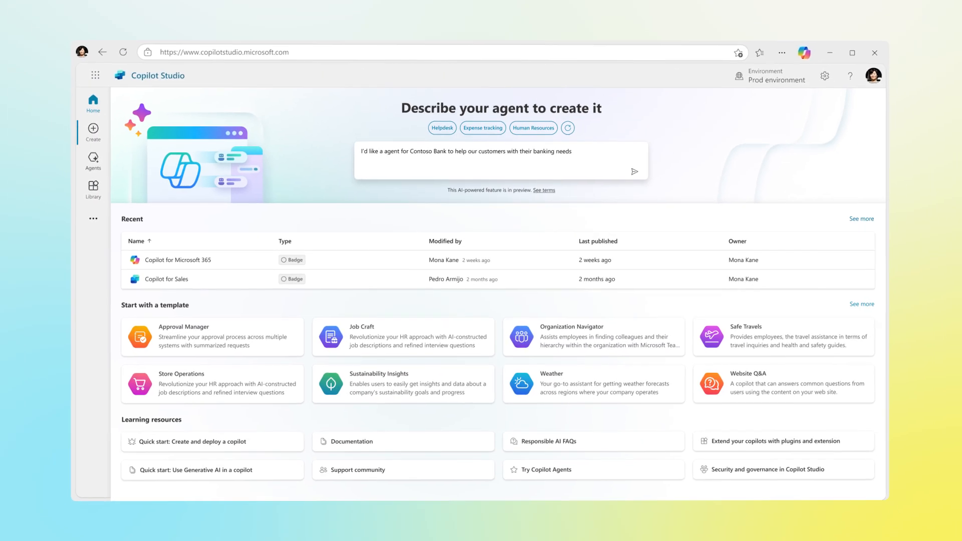
Browse the Copilot Studio agents list, including Loan Qualification and Fraud Protection Agent.
click(93, 160)
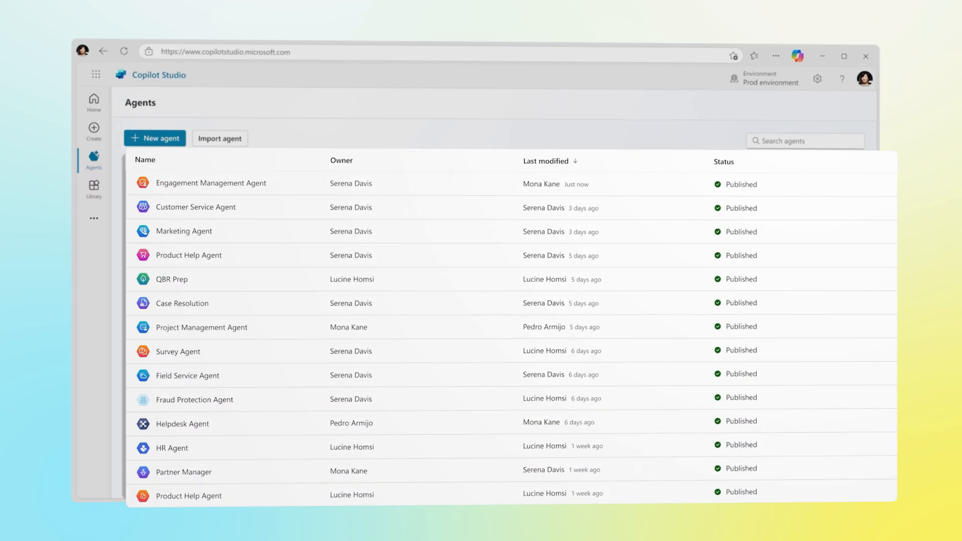
scroll(down, 3)
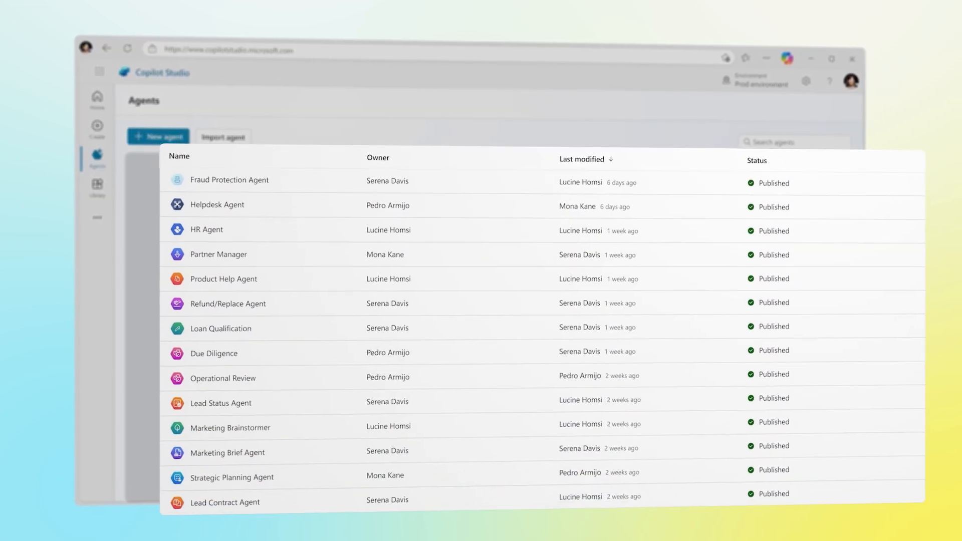